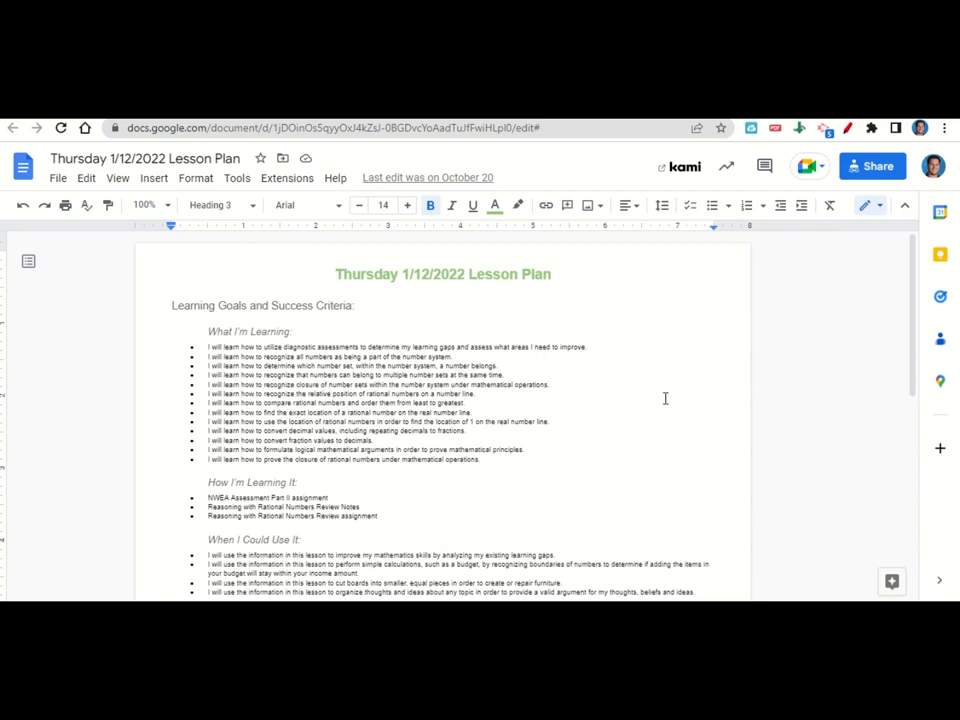
# Step: Scroll the lesson plan down to the Lesson Agenda table of activities, instruction types and times
pyautogui.scroll(-3)
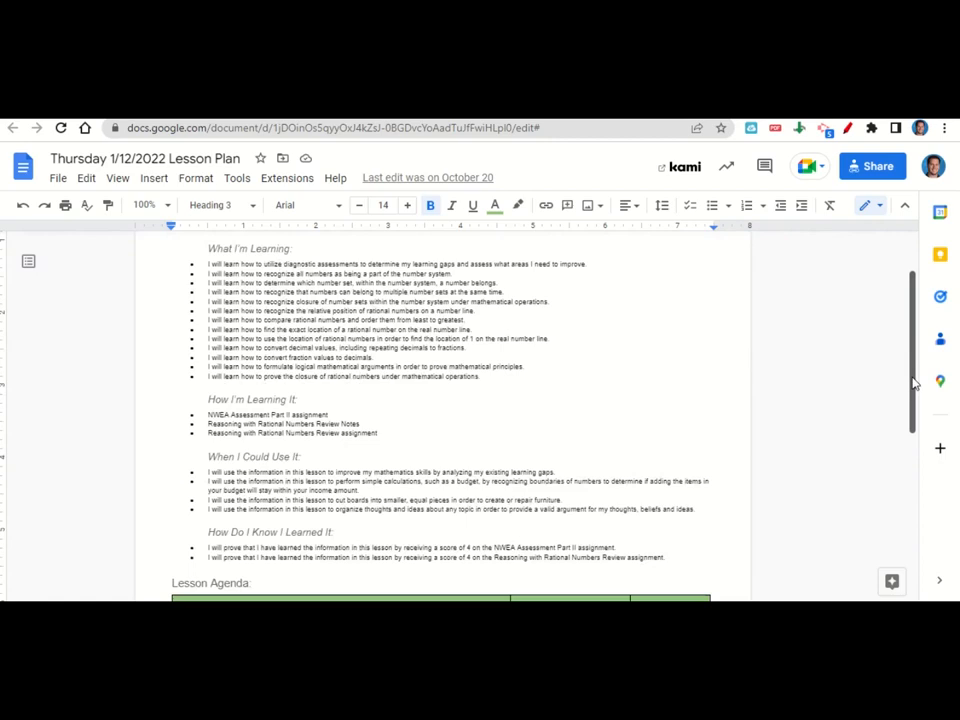
pyautogui.scroll(-3)
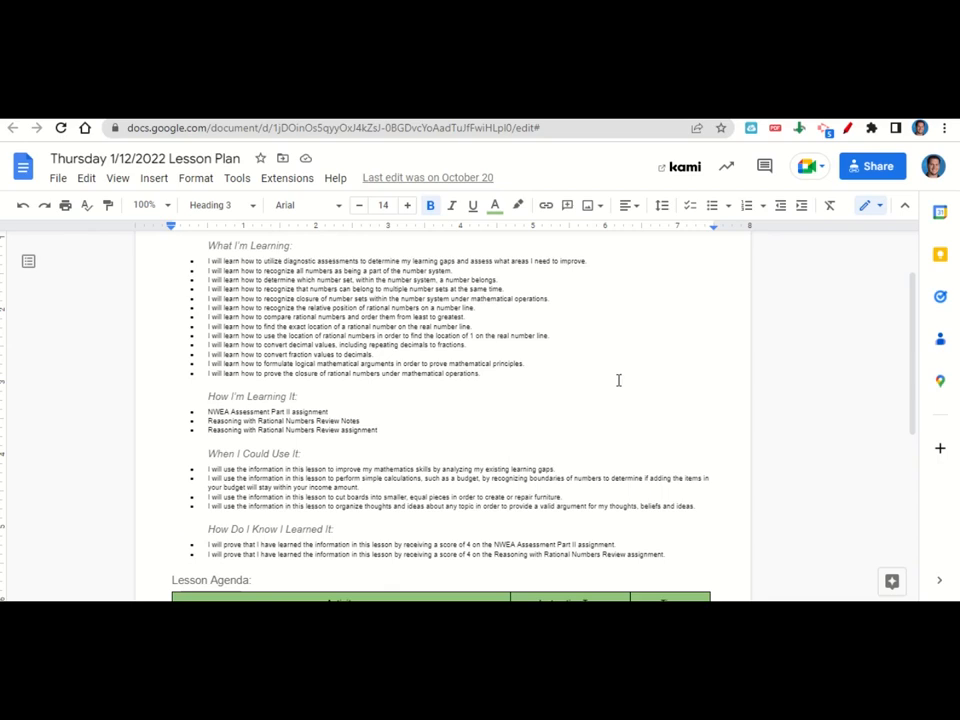
pyautogui.scroll(-3)
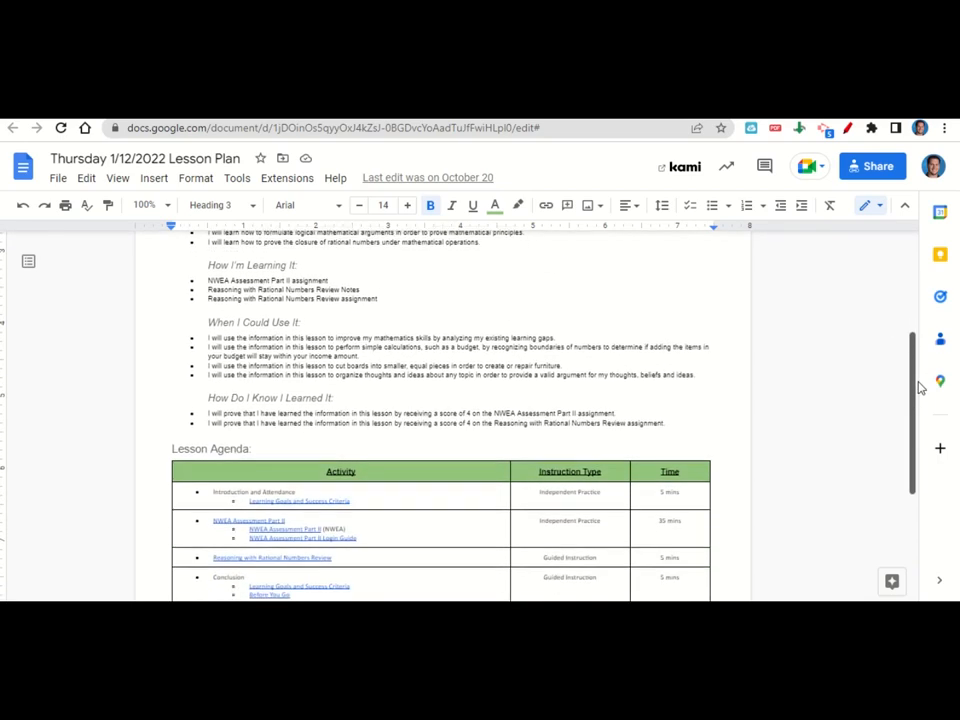
pyautogui.scroll(-3)
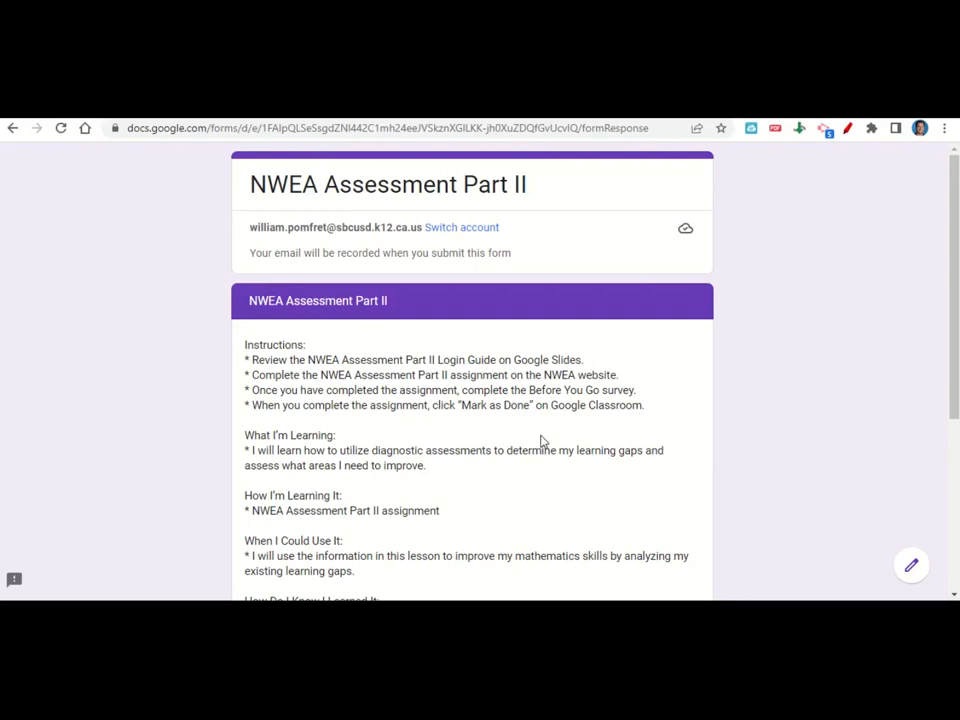
pyautogui.moveTo(758, 398)
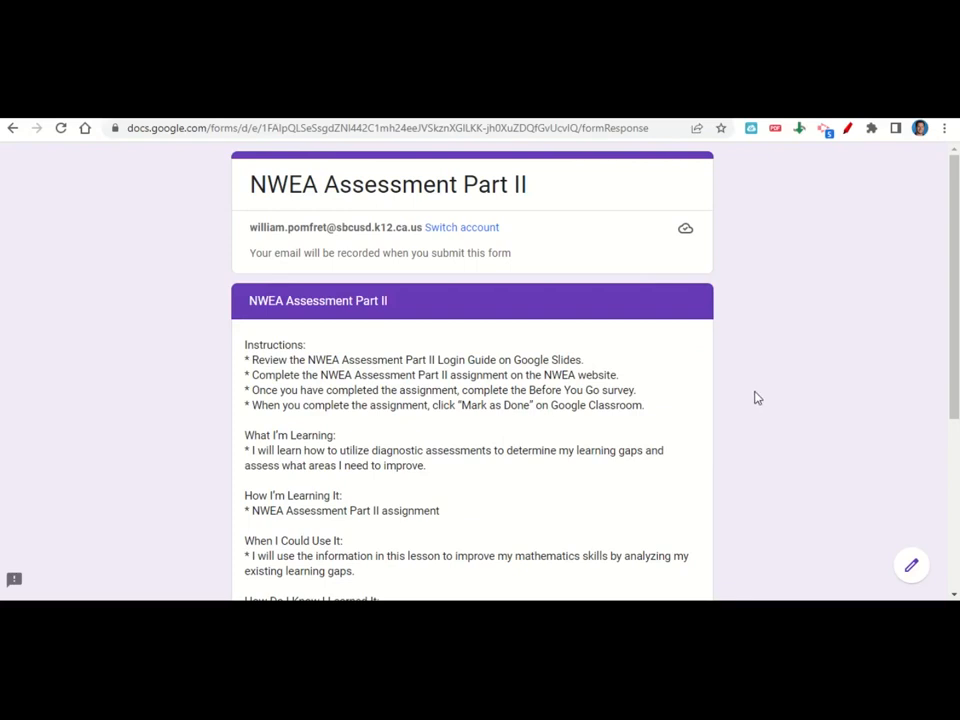
pyautogui.scroll(-3)
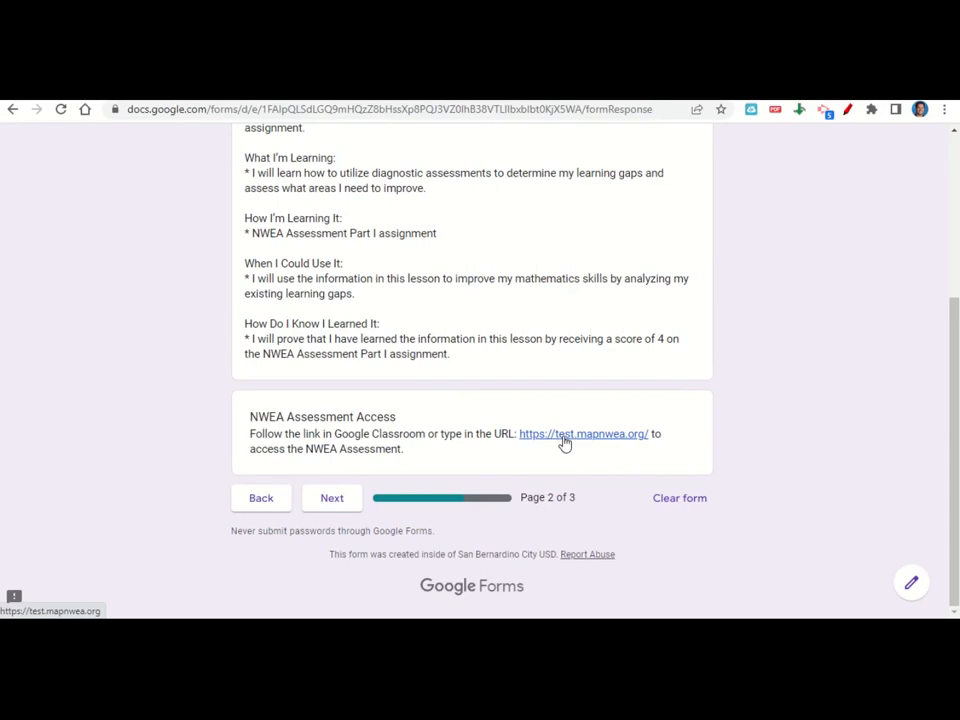
pyautogui.click(584, 434)
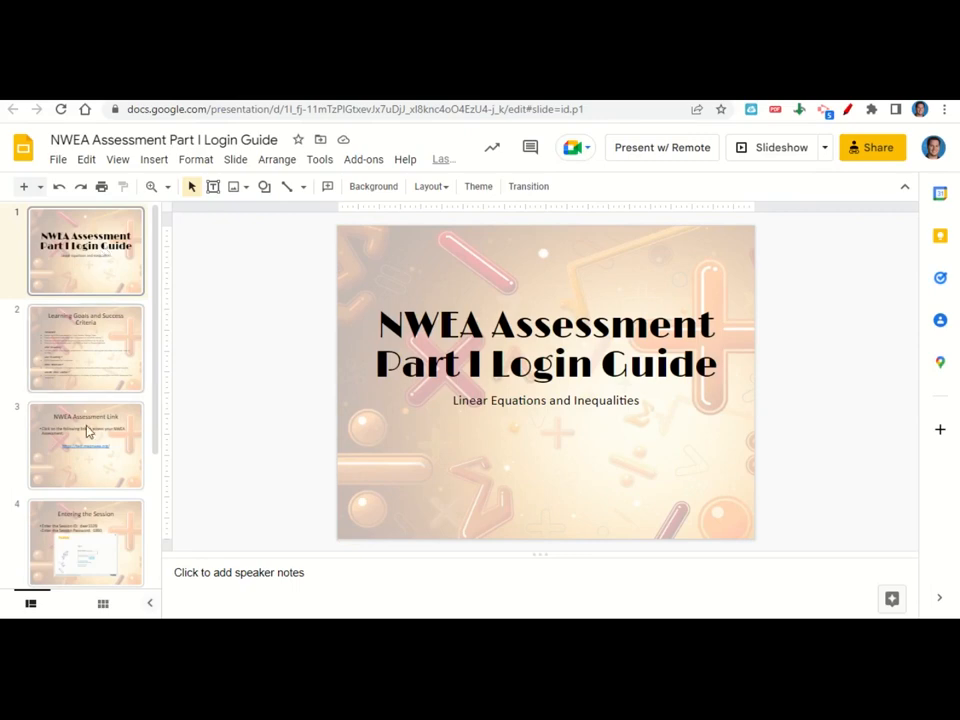
# Step: Show slide 4, Entering the Session, with the session ID and password
pyautogui.click(88, 524)
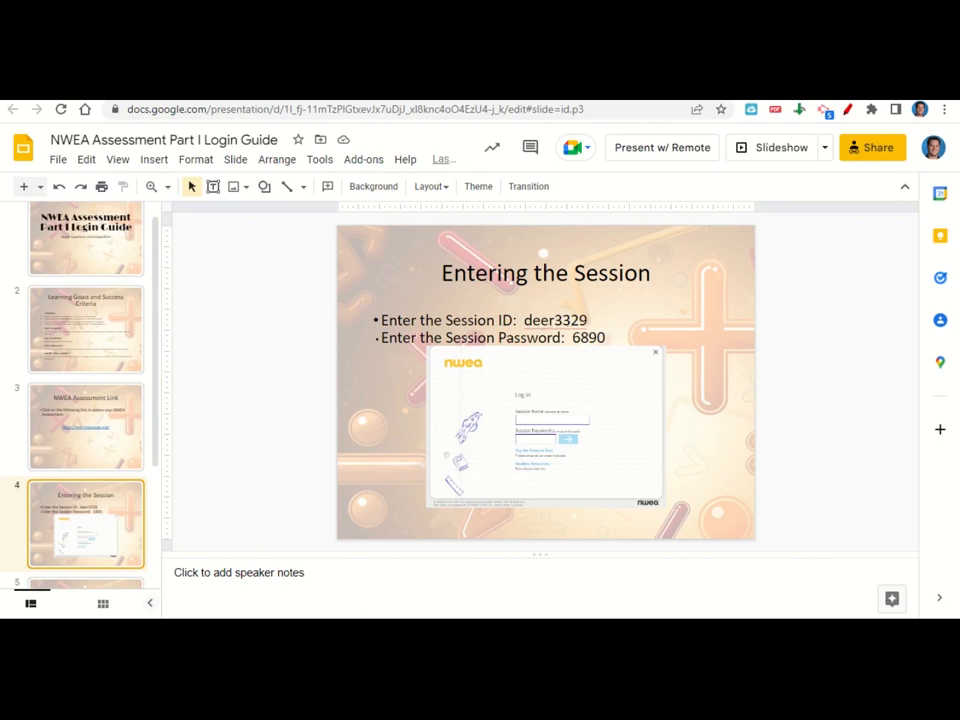
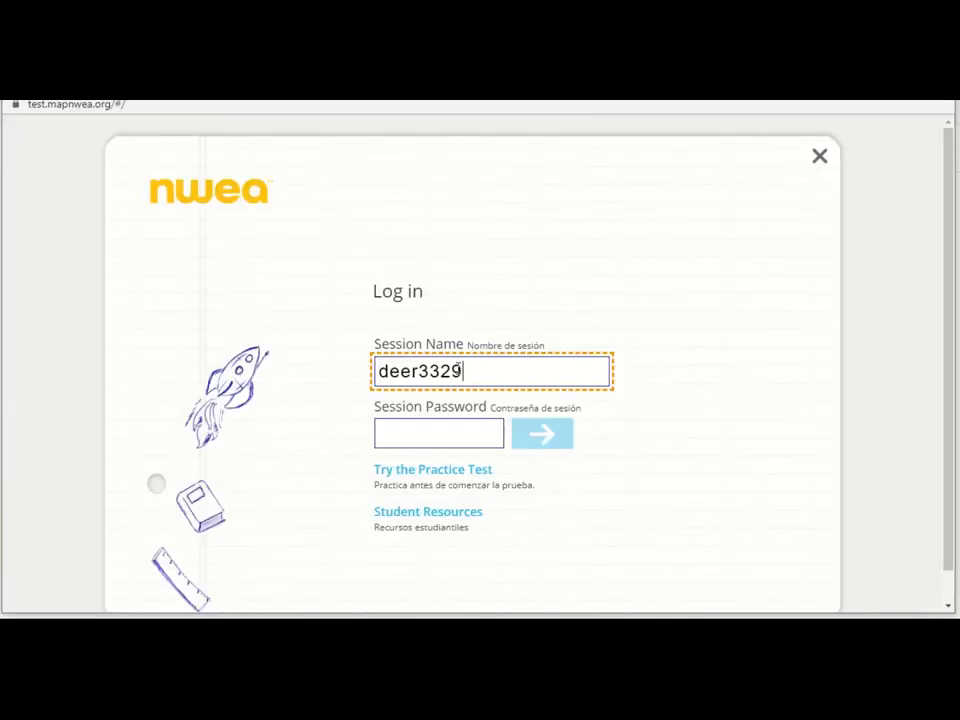
pyautogui.click(438, 432)
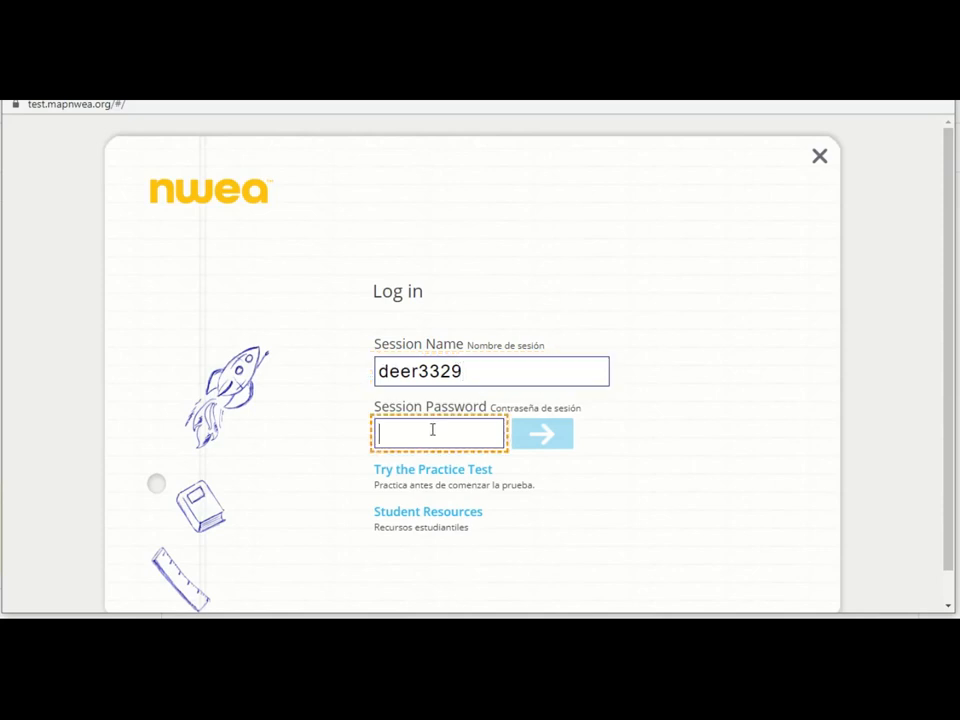
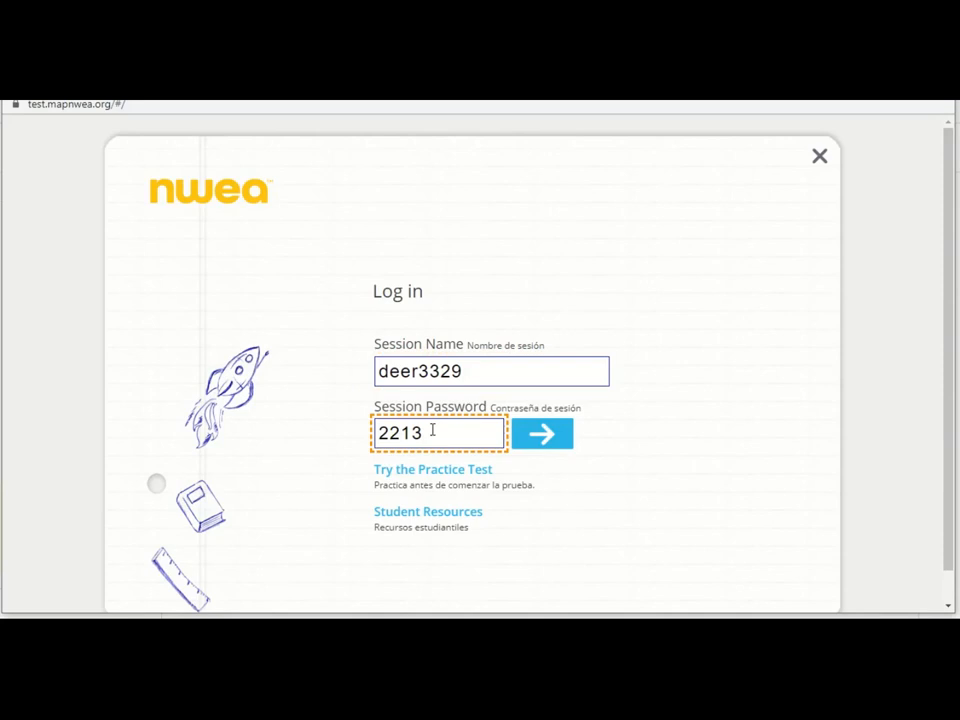
pyautogui.moveTo(544, 436)
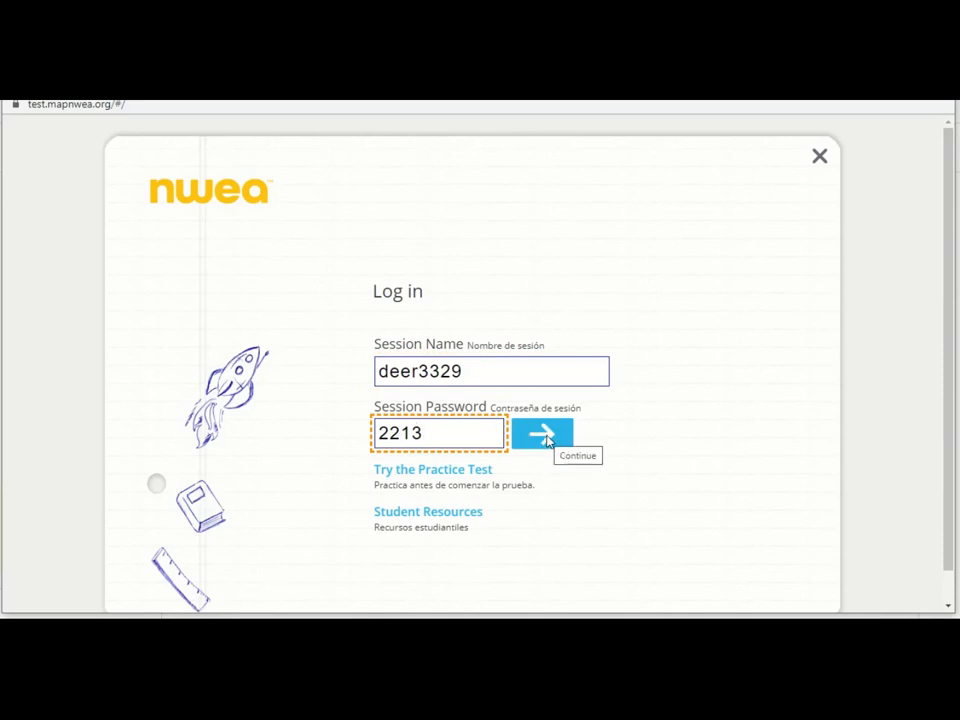
pyautogui.click(540, 436)
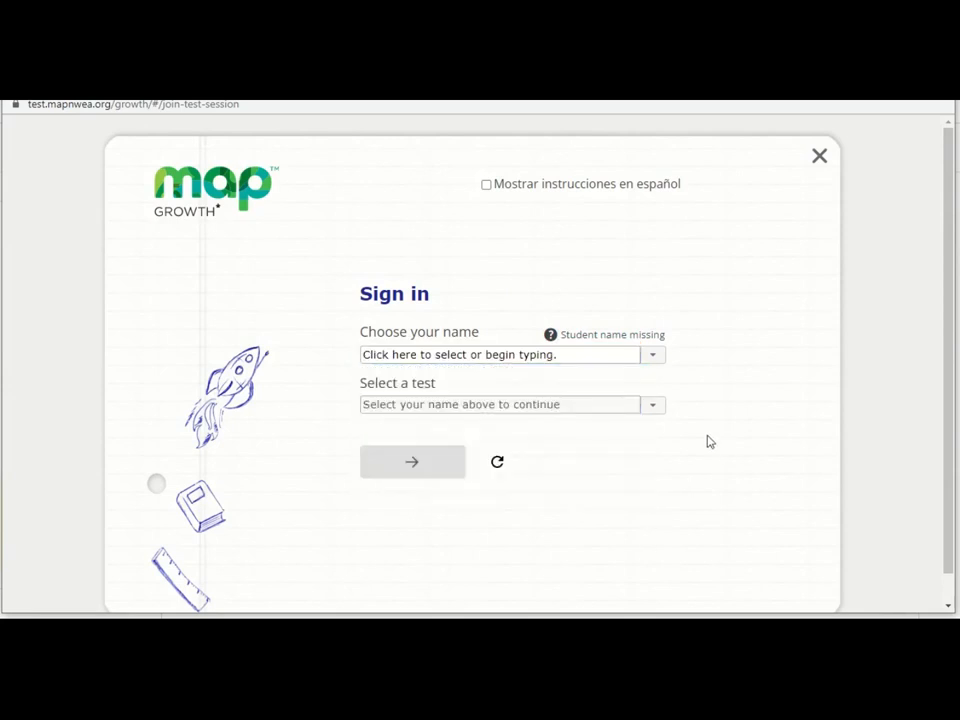
pyautogui.moveTo(520, 412)
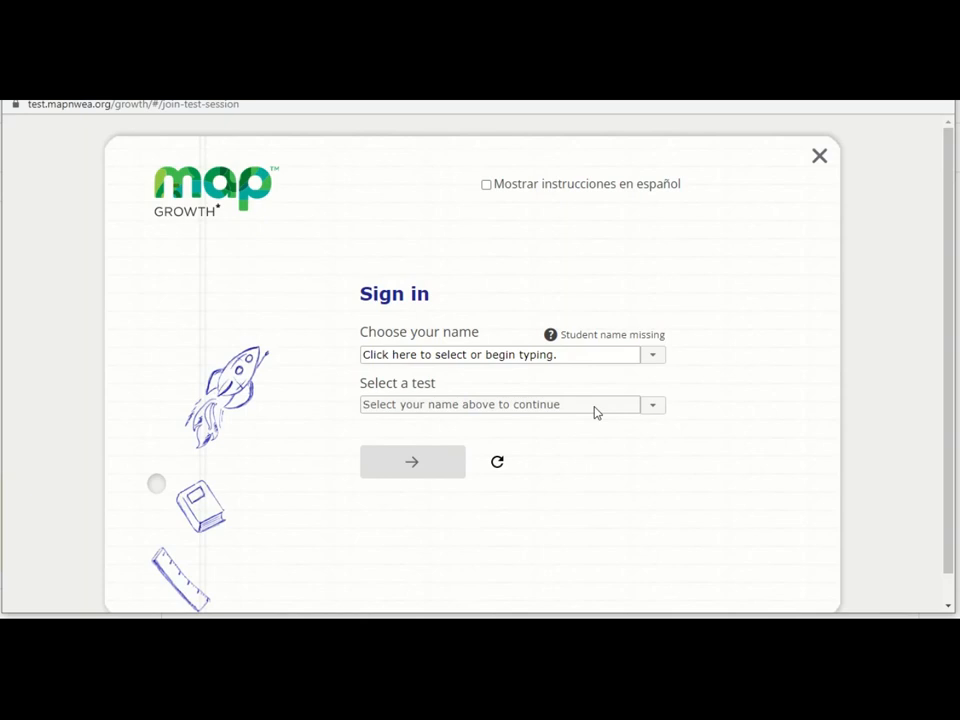
pyautogui.moveTo(416, 464)
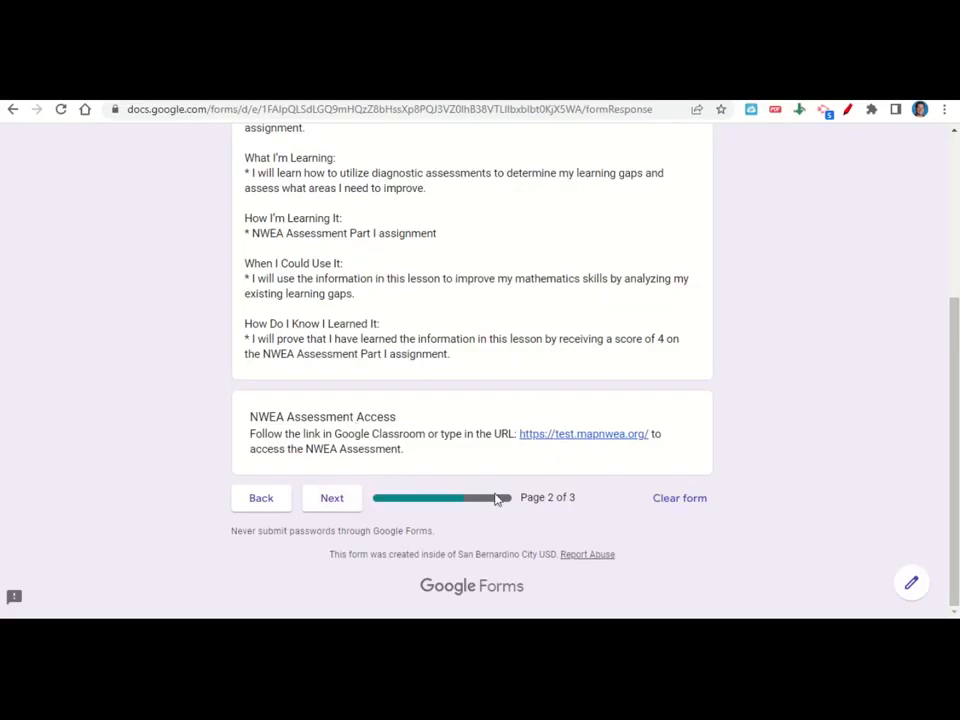
pyautogui.moveTo(332, 504)
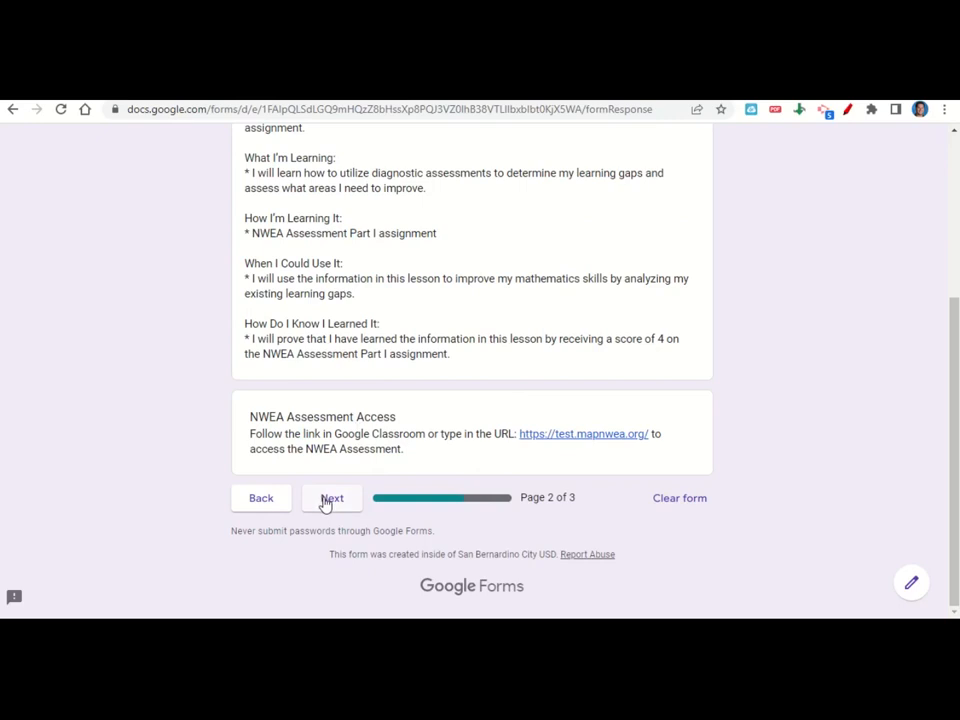